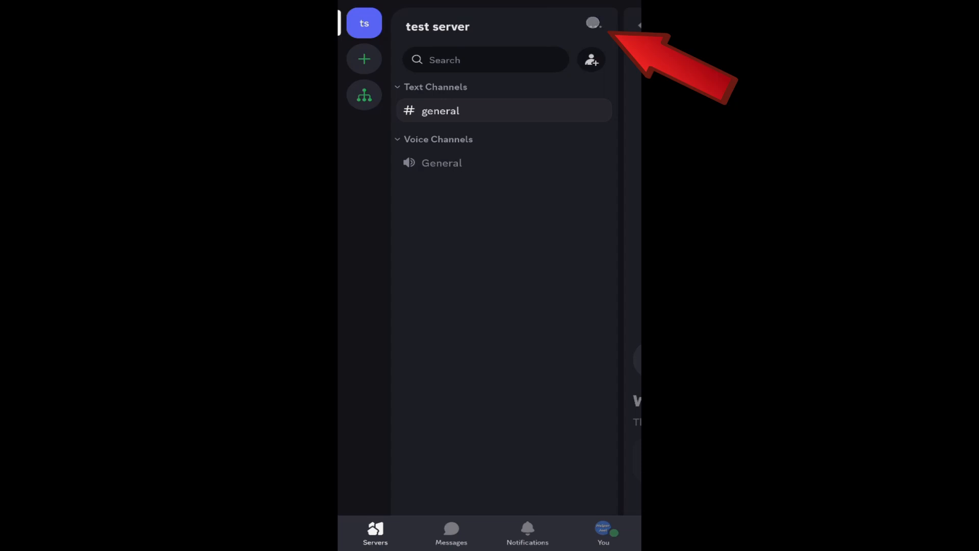
Bring up the server options sheet for 'test server' from its name header
{"action": "left_click", "coordinate": [437, 26]}
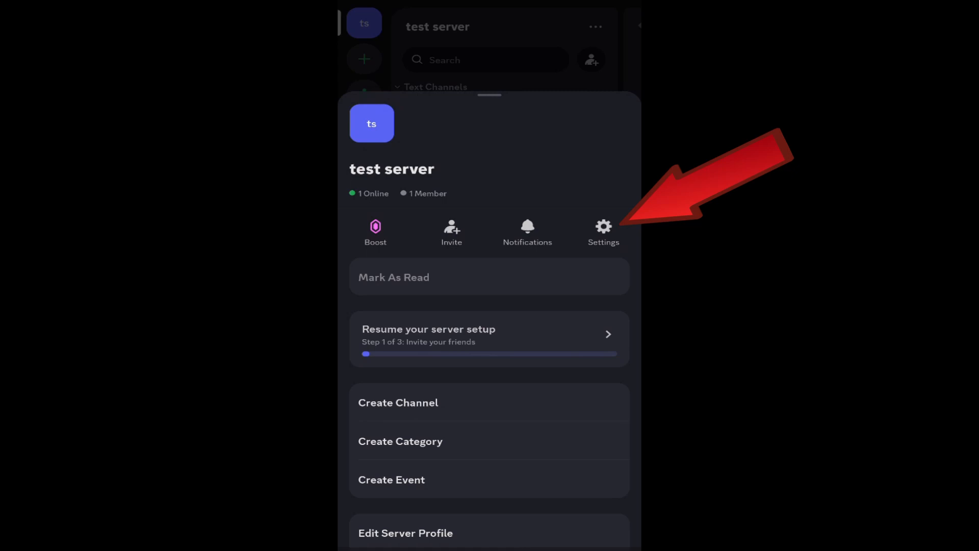
Go to Server Settings for 'test server' via the gear icon
{"action": "left_click", "coordinate": [602, 231]}
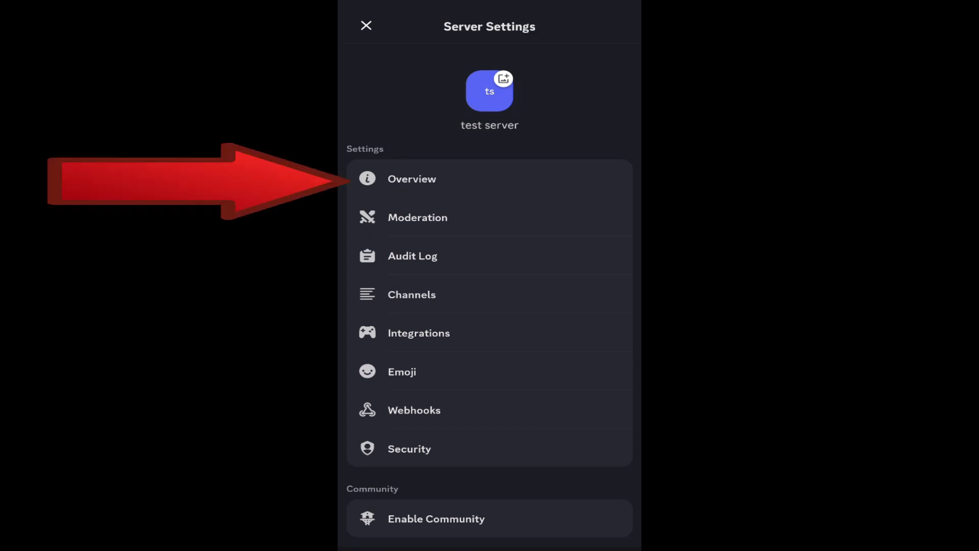
Show the Overview settings scrolled down to the Delete Server option
{"action": "left_click", "coordinate": [410, 178]}
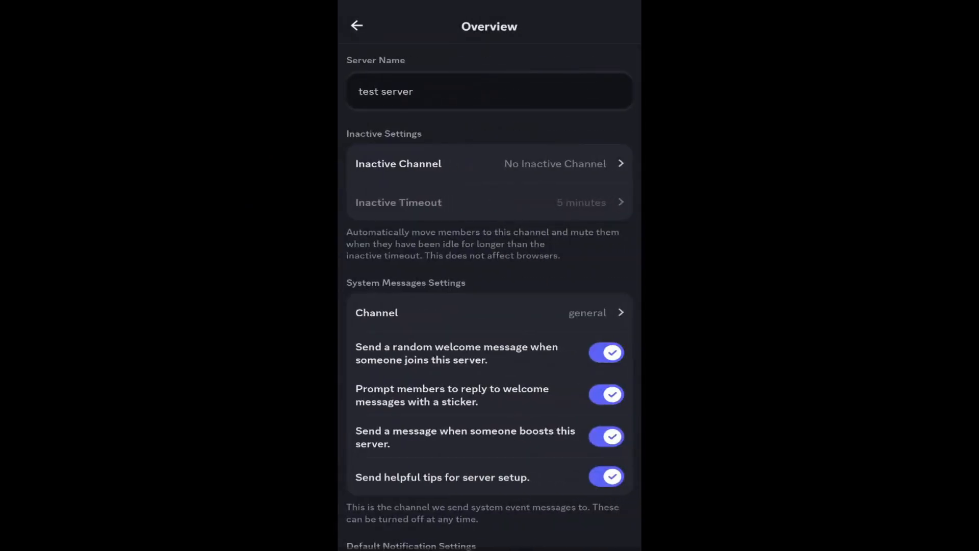
{"action": "scroll", "scroll_direction": "down", "scroll_amount": 3}
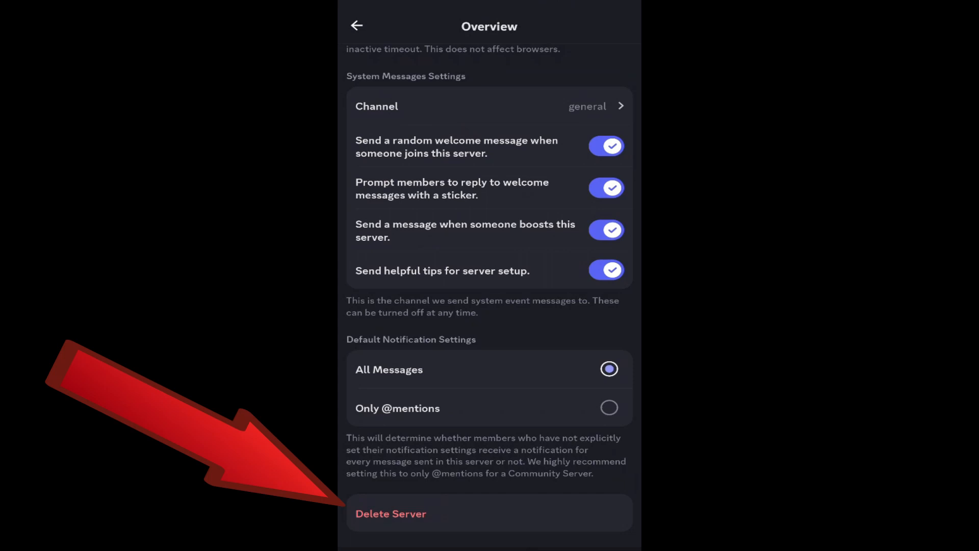
Delete 'test server' and confirm with Yes, reaching the 6-digit code prompt
{"action": "left_click", "coordinate": [391, 513]}
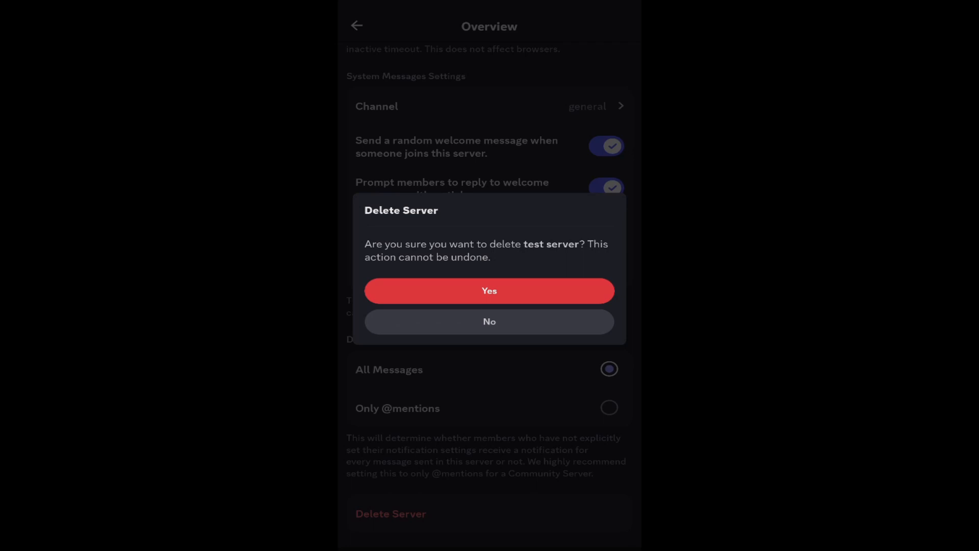
{"action": "left_click", "coordinate": [489, 291]}
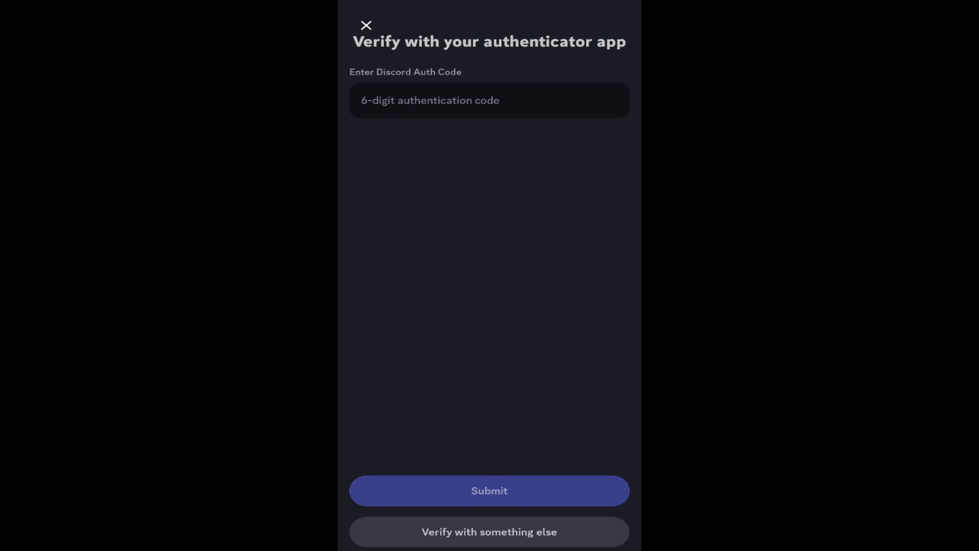
Enter the 6-digit authenticator code to finish deleting 'test server'
{"action": "left_click", "coordinate": [488, 491]}
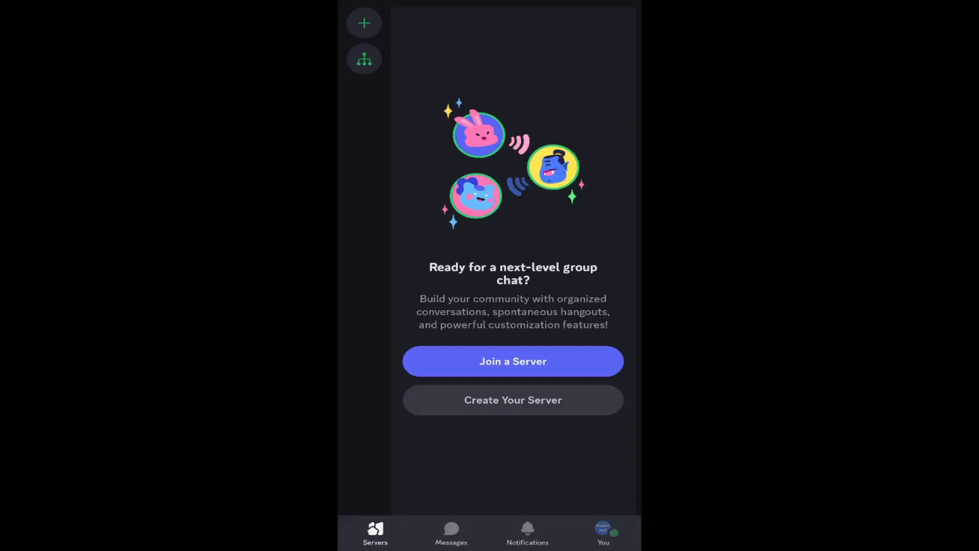